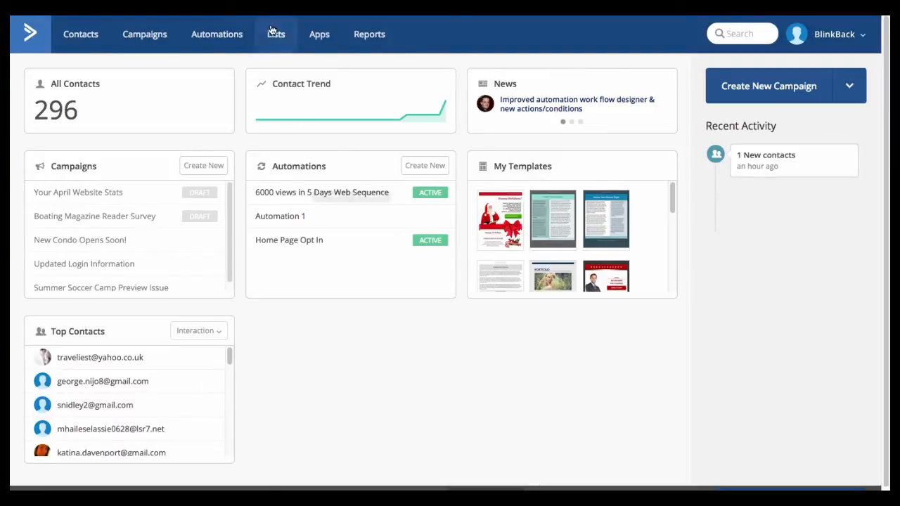
pyautogui.moveTo(261, 35)
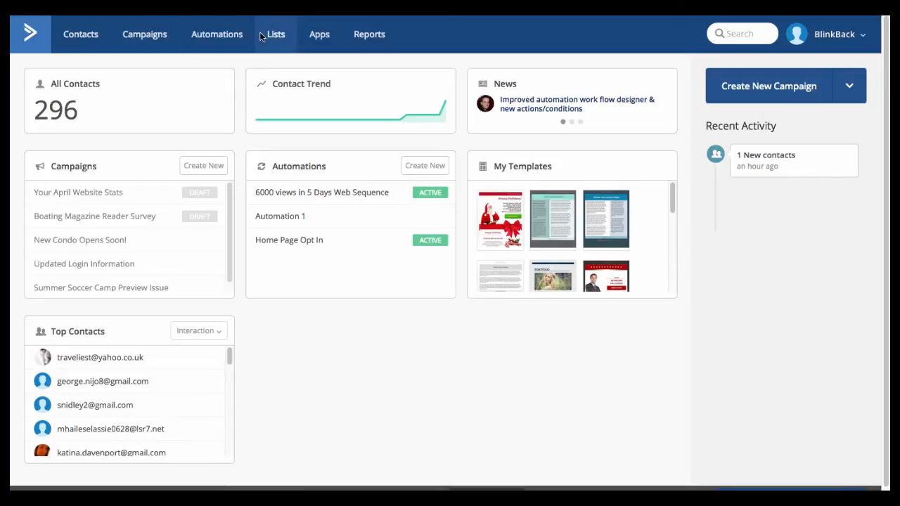
# Go to the Lists page showing the Core Mailing List with 294 contacts.
pyautogui.click(276, 34)
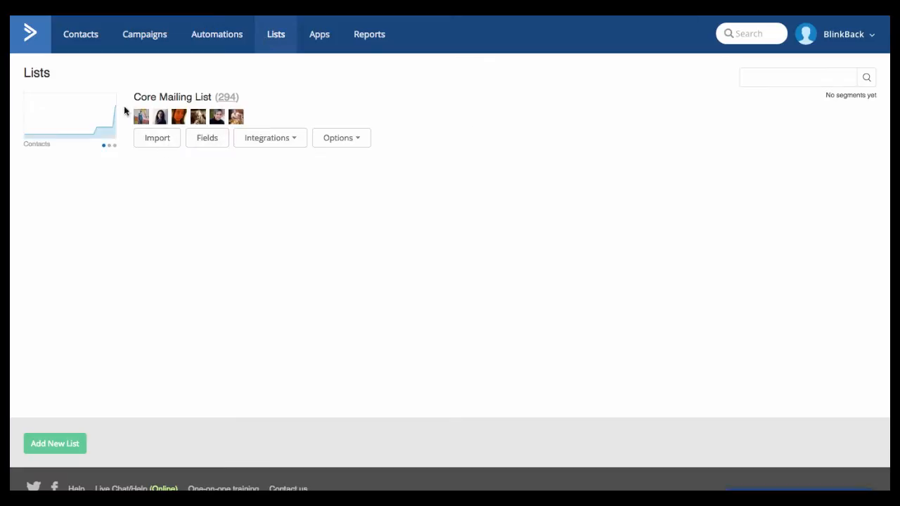
pyautogui.moveTo(200, 149)
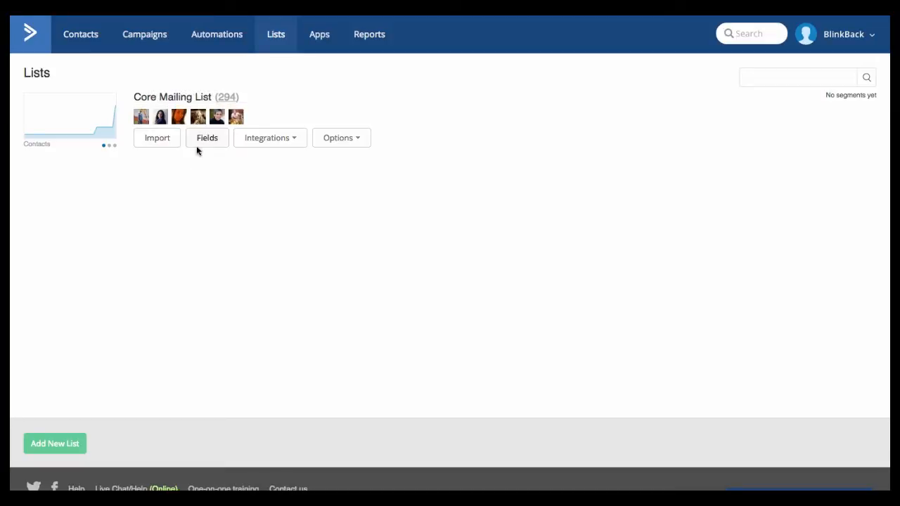
pyautogui.moveTo(52, 445)
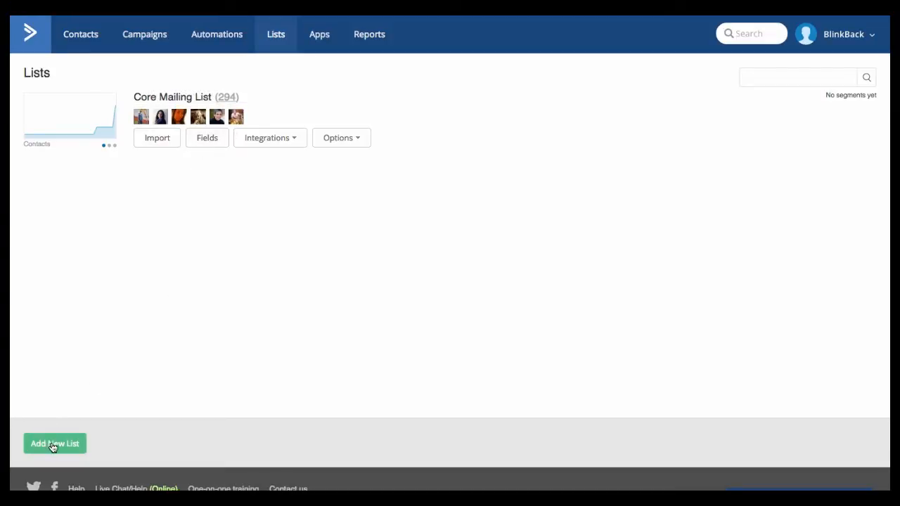
pyautogui.moveTo(176, 236)
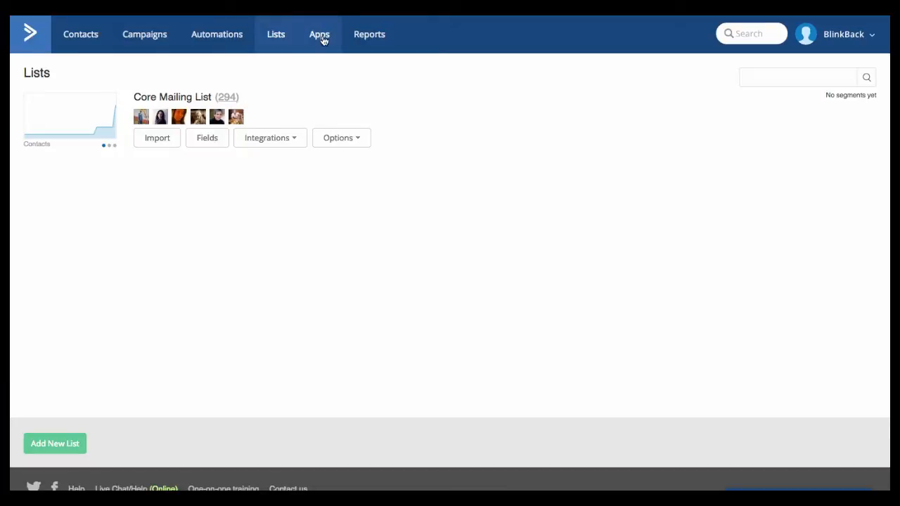
# From Apps, add a new form named 'Website Opt In Form' tied to the Core Mailing List.
pyautogui.click(317, 33)
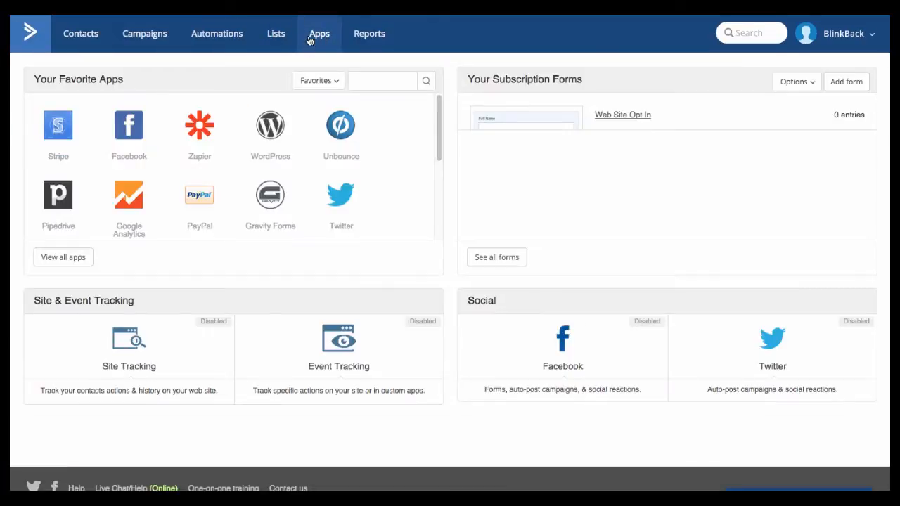
pyautogui.moveTo(852, 87)
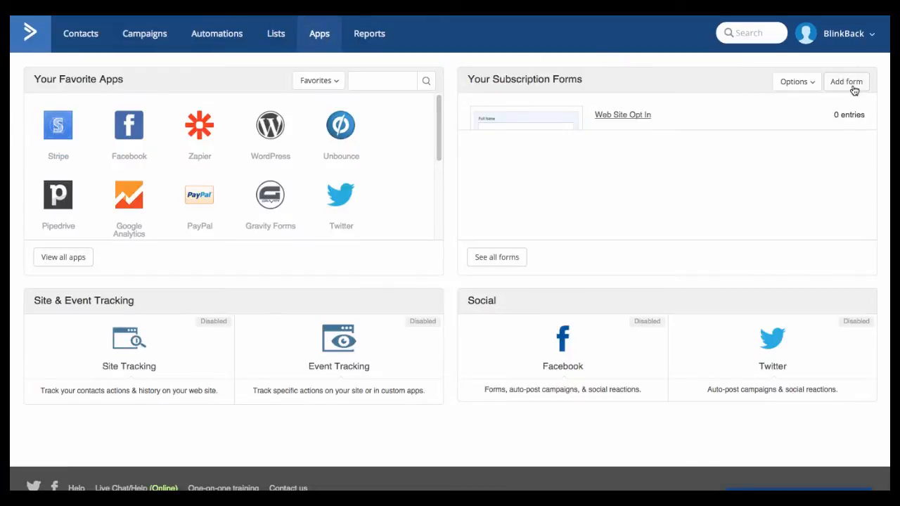
pyautogui.click(849, 82)
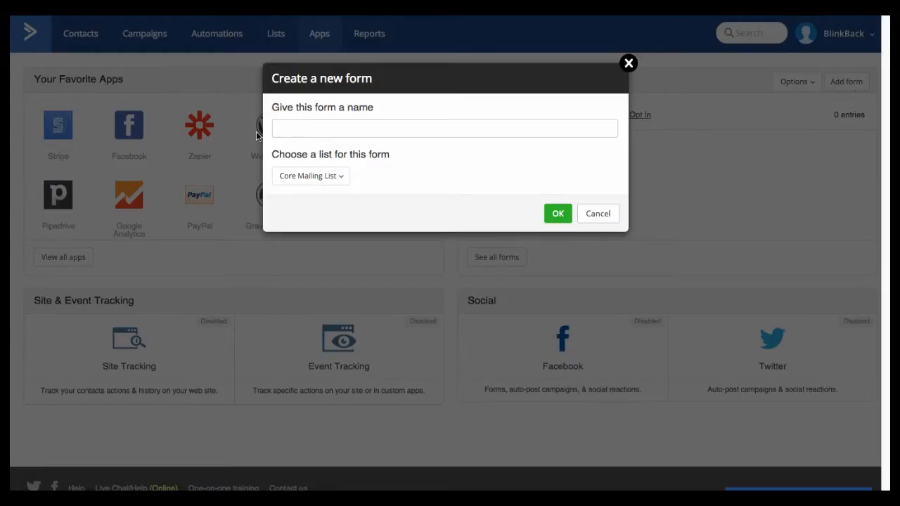
pyautogui.moveTo(455, 193)
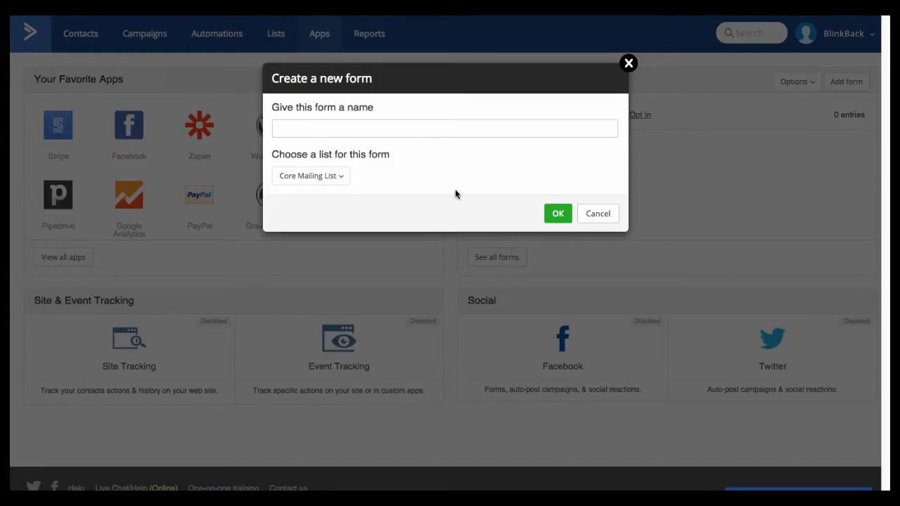
pyautogui.write('Webi')
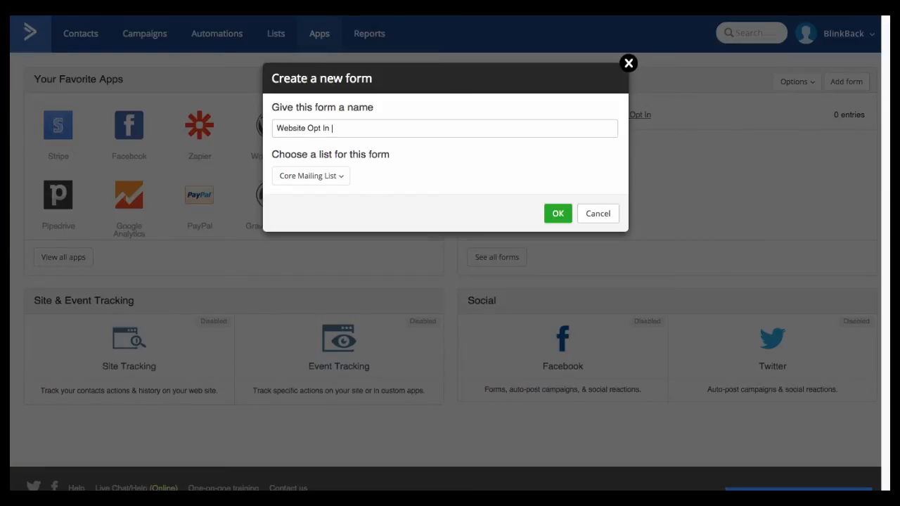
pyautogui.write('Form')
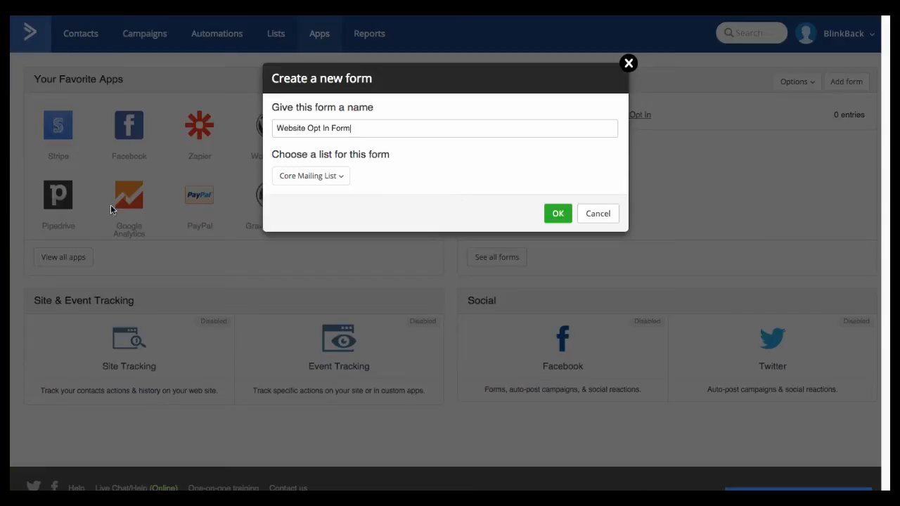
pyautogui.moveTo(296, 180)
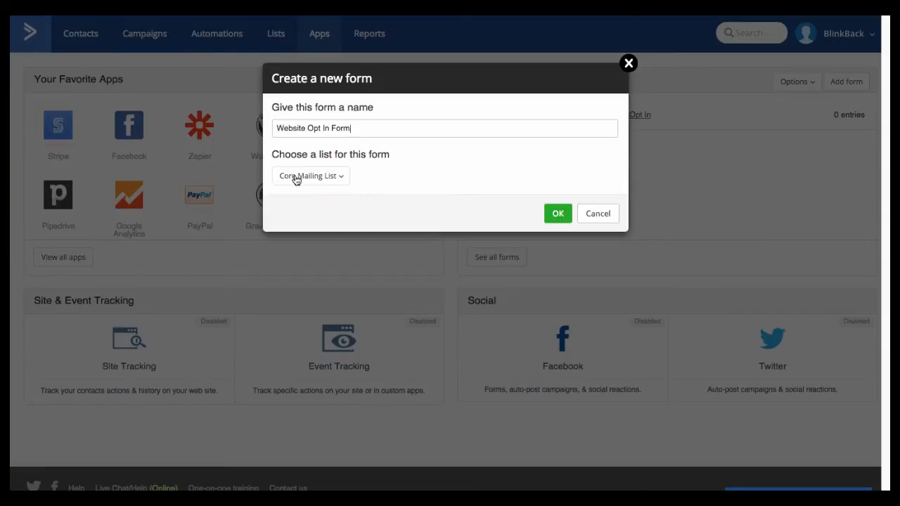
pyautogui.click(309, 175)
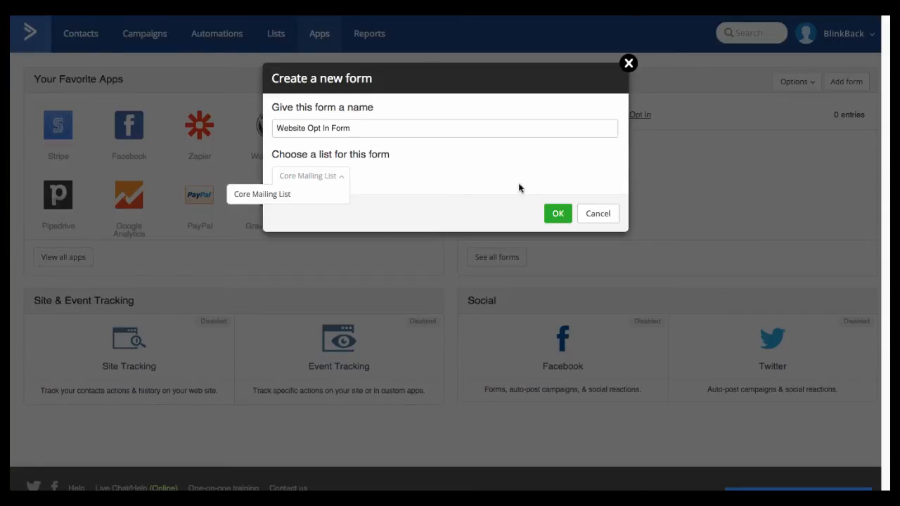
# Confirm the new form and delete its Phone field, leaving Full Name and Email.
pyautogui.click(557, 214)
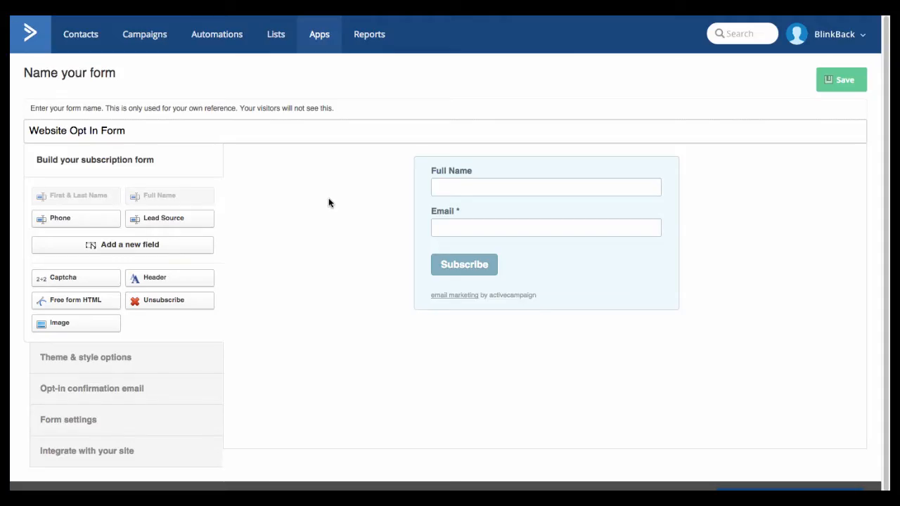
pyautogui.moveTo(87, 365)
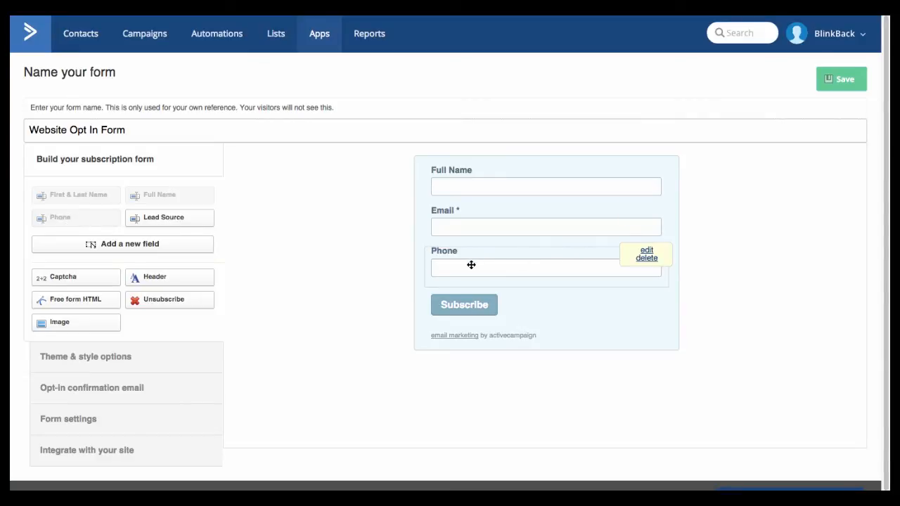
pyautogui.moveTo(582, 264)
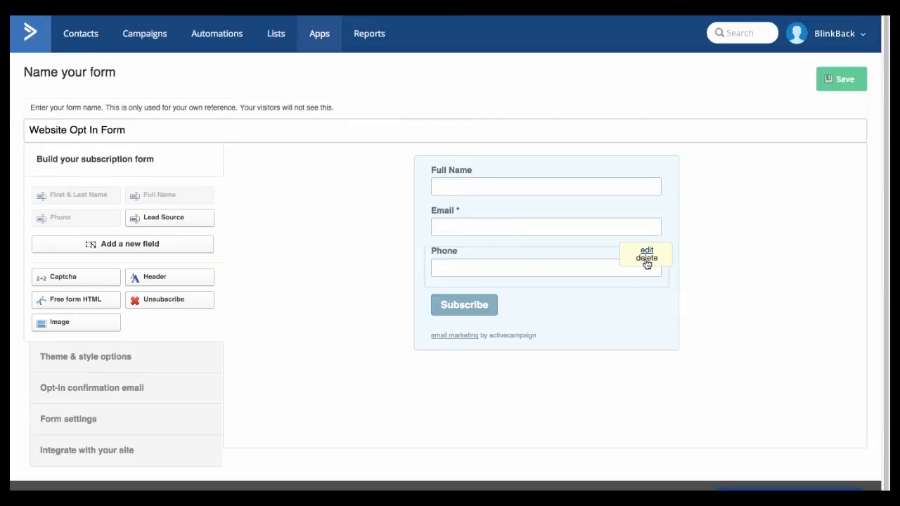
pyautogui.click(647, 257)
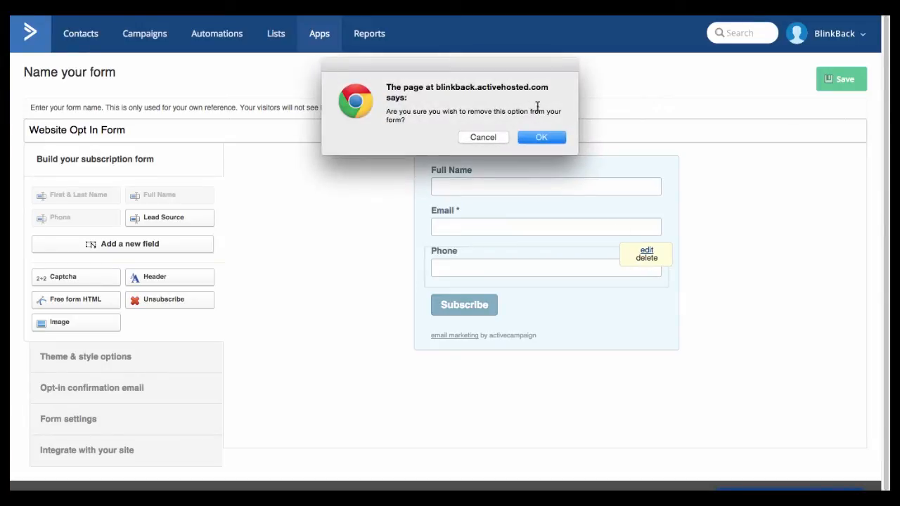
pyautogui.click(541, 137)
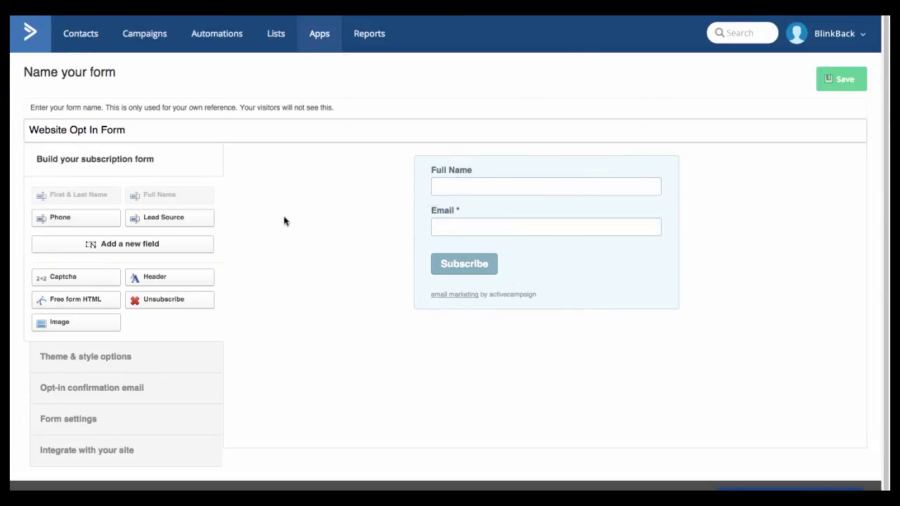
pyautogui.moveTo(296, 221)
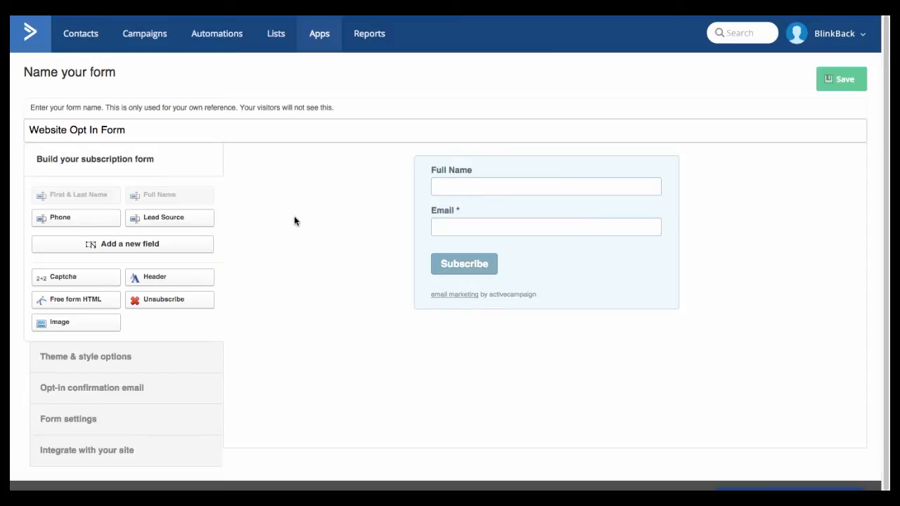
pyautogui.moveTo(54, 371)
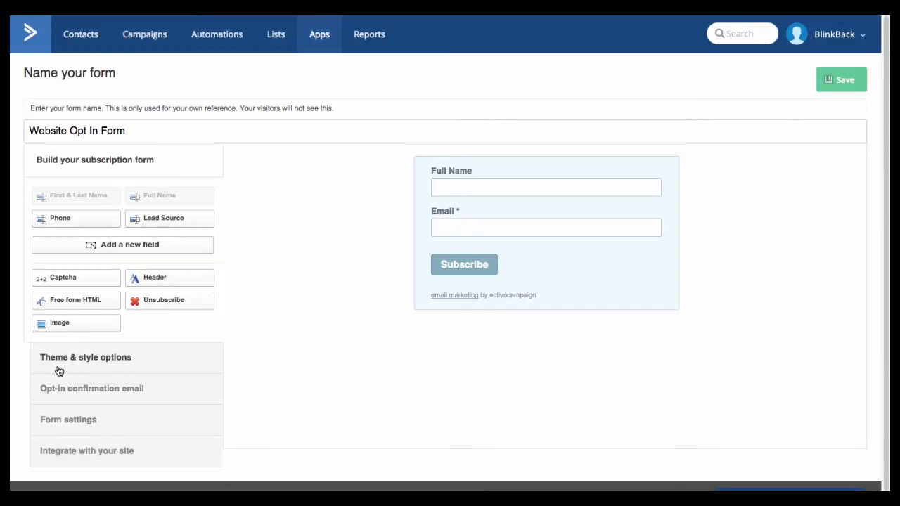
# Review the theme, opt-in confirmation email and form settings for the Core Mailing List form.
pyautogui.click(84, 358)
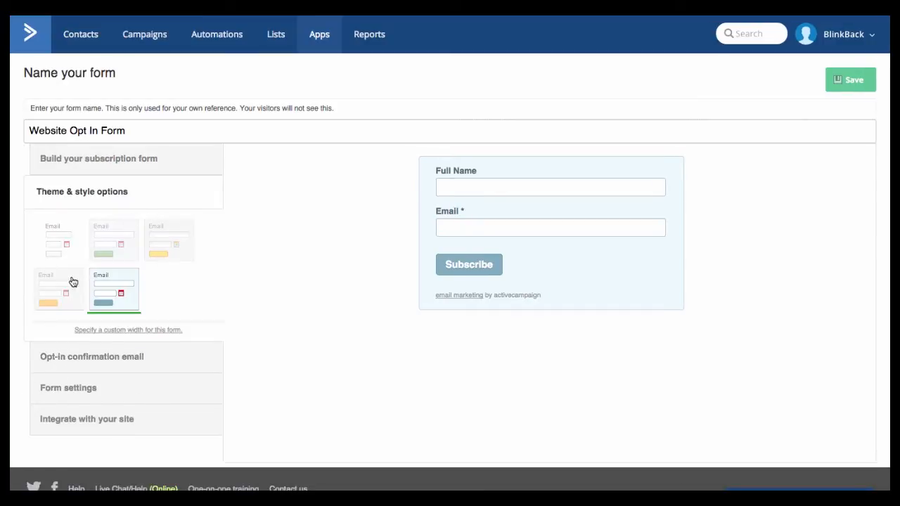
pyautogui.moveTo(91, 363)
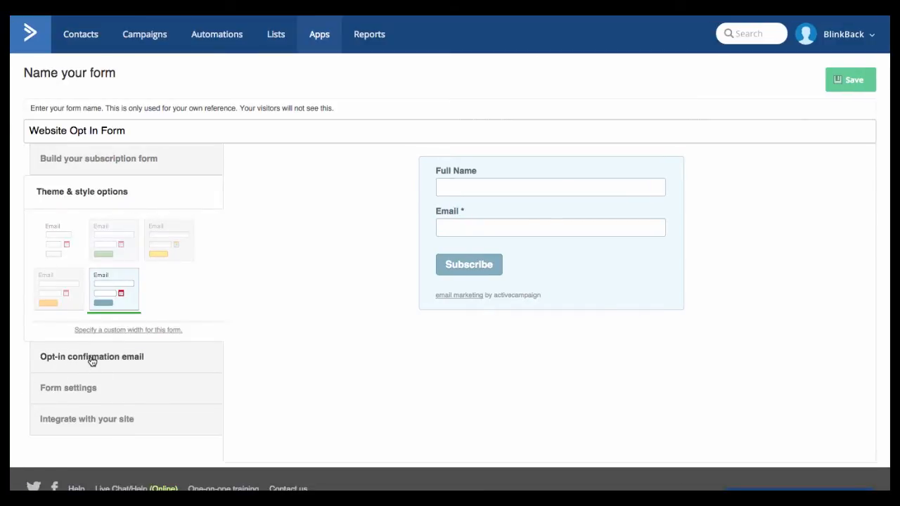
pyautogui.click(90, 357)
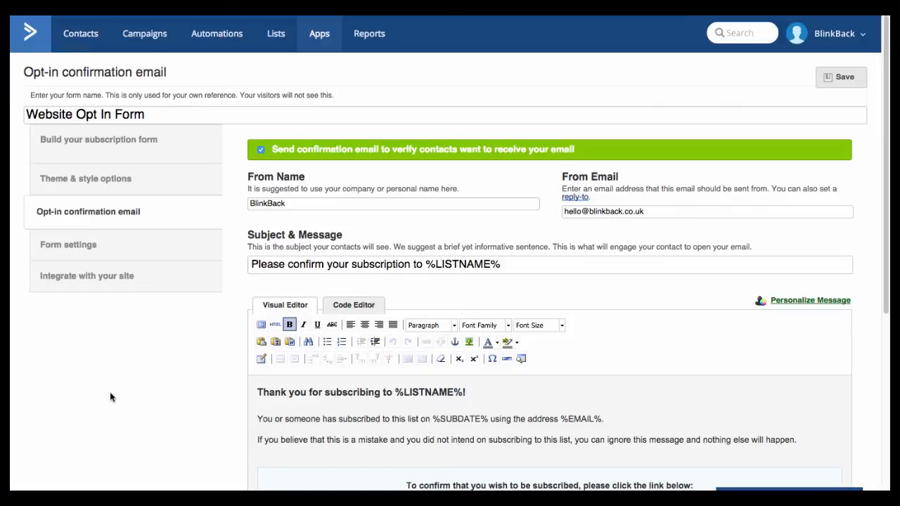
pyautogui.click(68, 253)
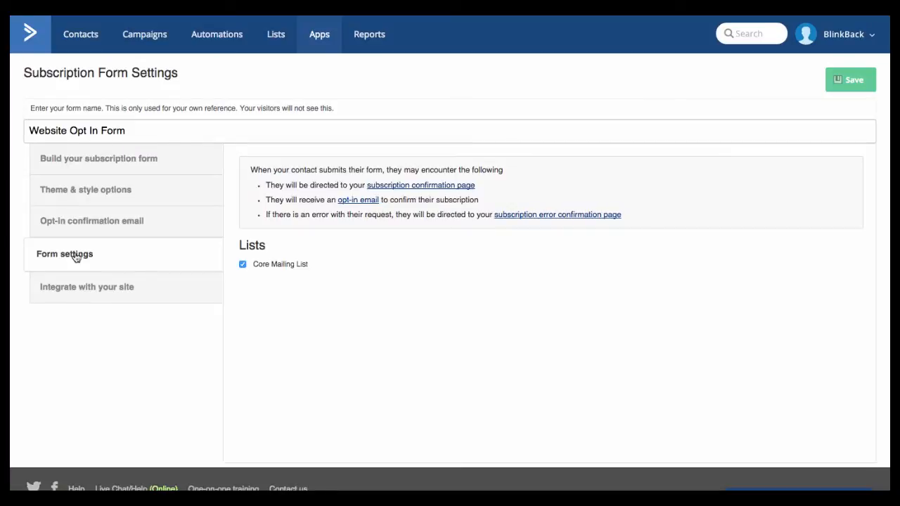
pyautogui.moveTo(418, 191)
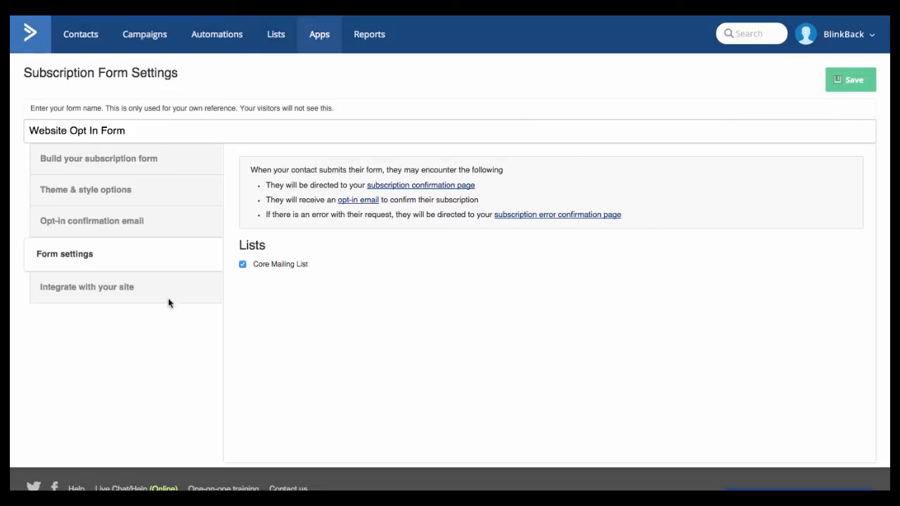
pyautogui.moveTo(73, 294)
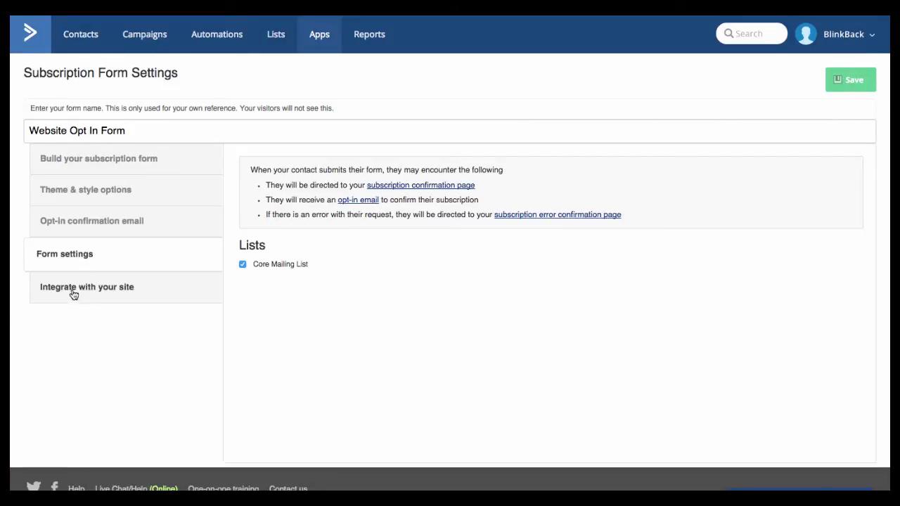
# Under 'Integrate with your site' > Add to Wordpress, select the embeddable HTML code to copy.
pyautogui.click(91, 287)
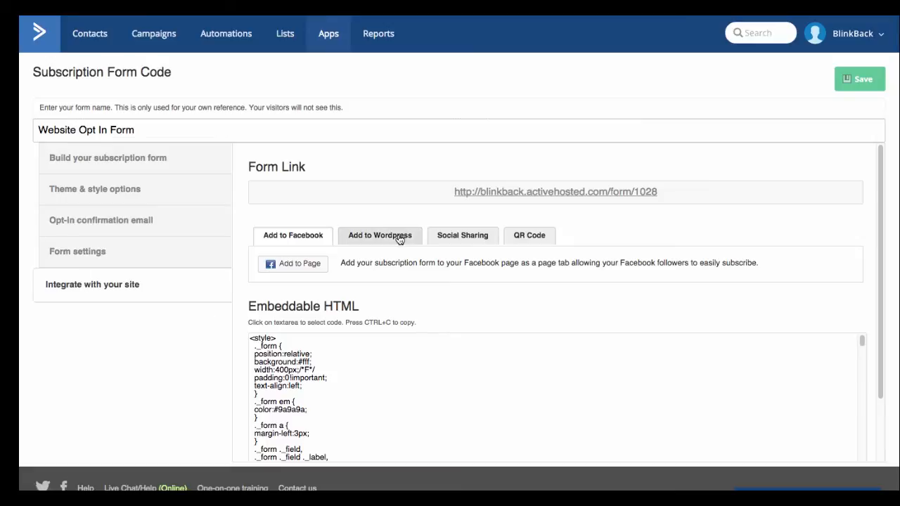
pyautogui.click(379, 235)
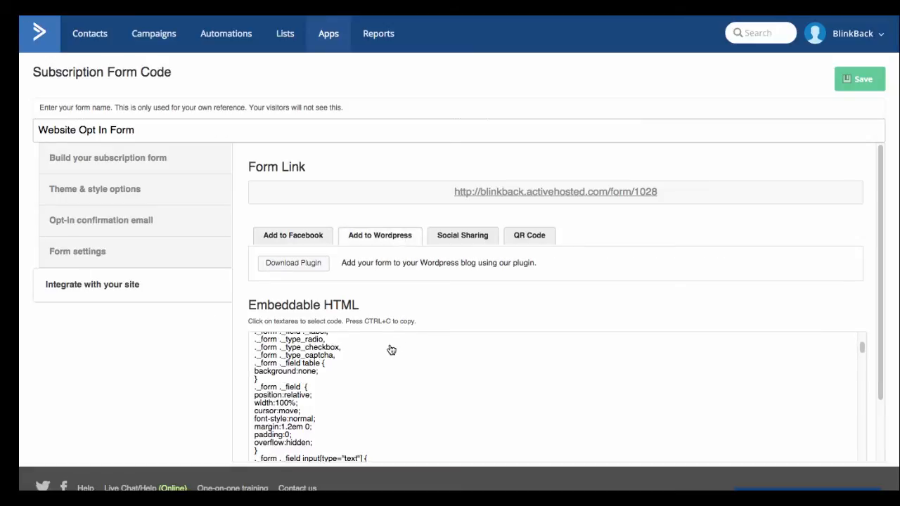
pyautogui.click(391, 351)
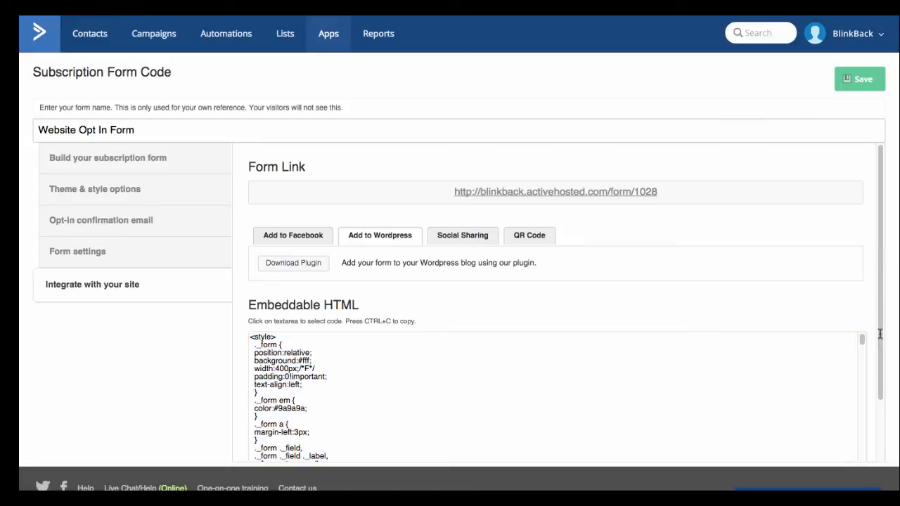
pyautogui.moveTo(529, 405)
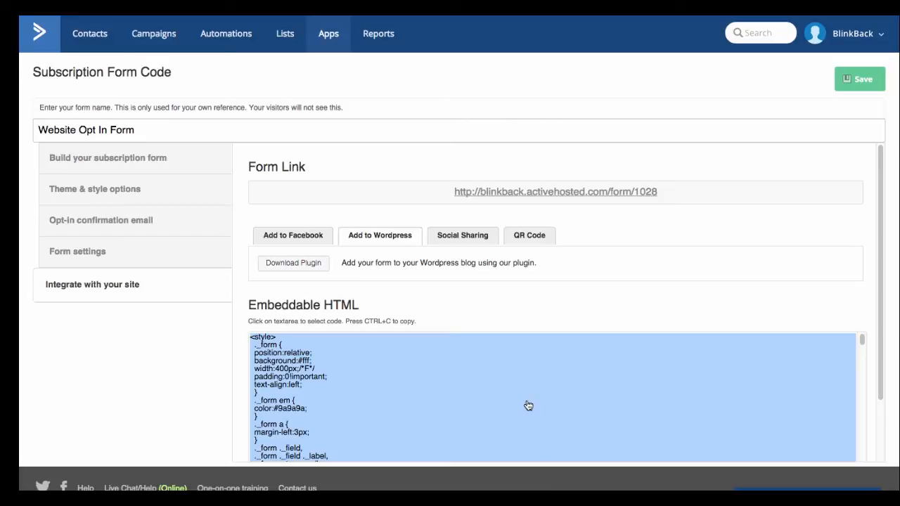
pyautogui.moveTo(531, 396)
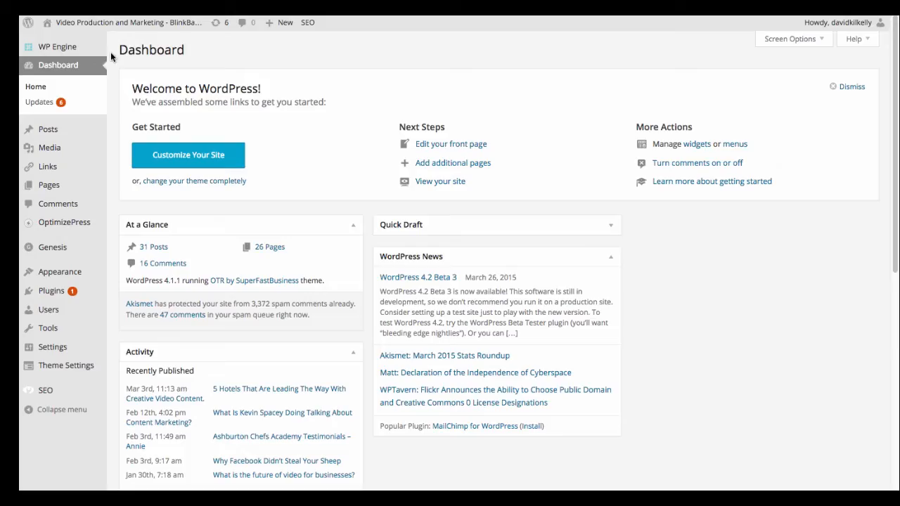
# In Appearance > Widgets, drag an Optin Widget into the Primary Sidebar.
pyautogui.click(59, 272)
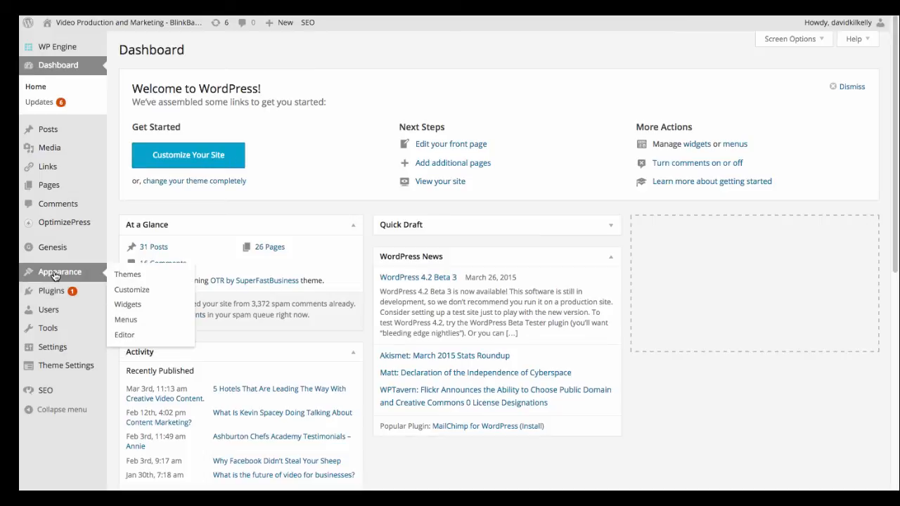
pyautogui.moveTo(126, 303)
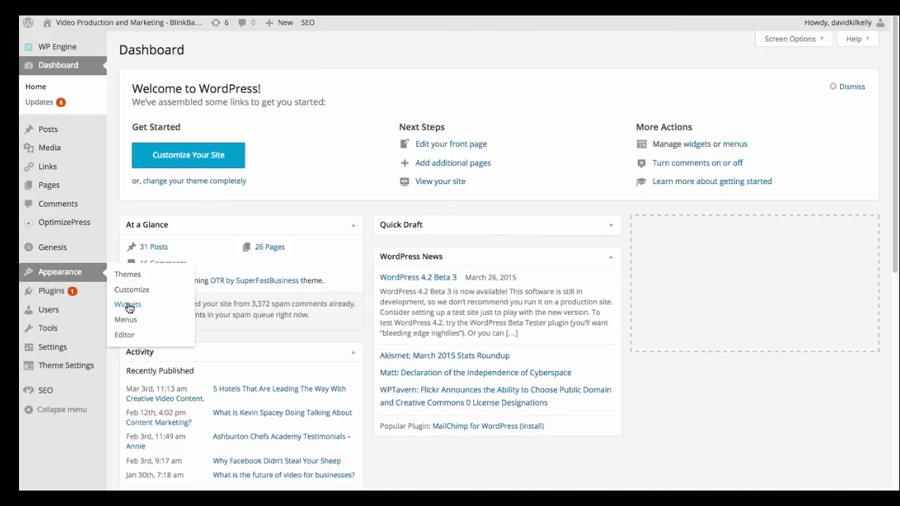
pyautogui.click(126, 304)
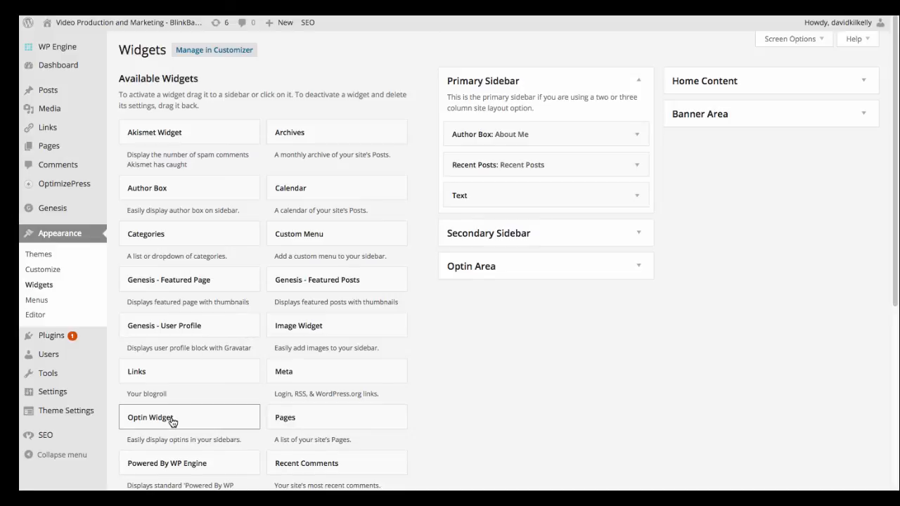
pyautogui.moveTo(172, 416); pyautogui.dragTo(506, 211)
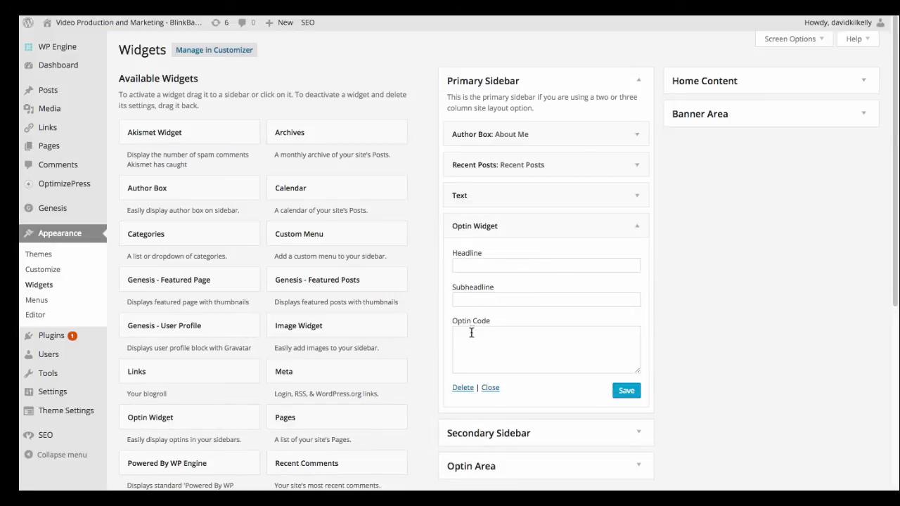
# Paste the form code, set the headline 'Sign Up For Newsletter' and save the widget.
pyautogui.click(545, 348)
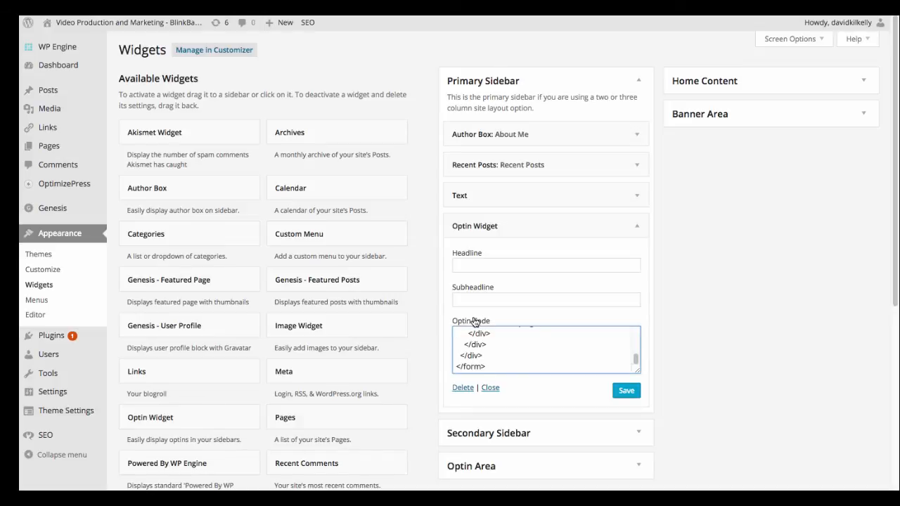
pyautogui.click(545, 264)
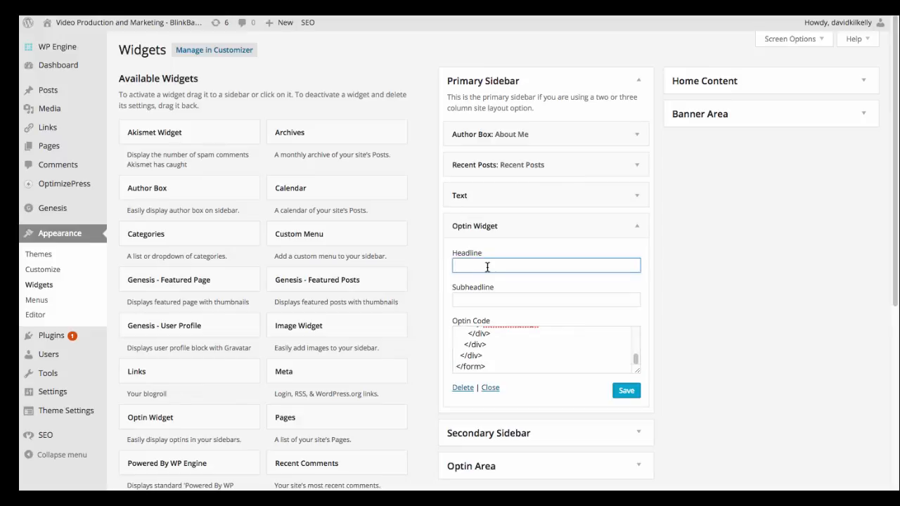
pyautogui.write('Sign Up For Newslett')
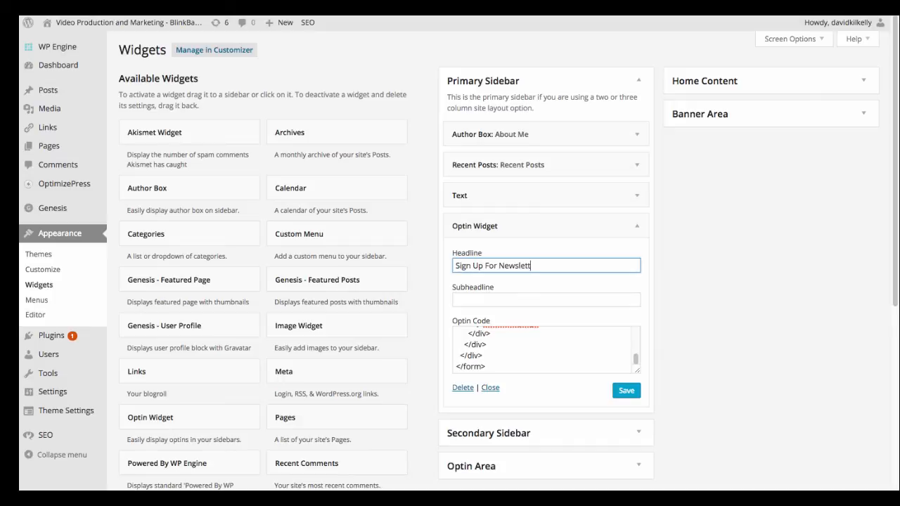
pyautogui.click(625, 391)
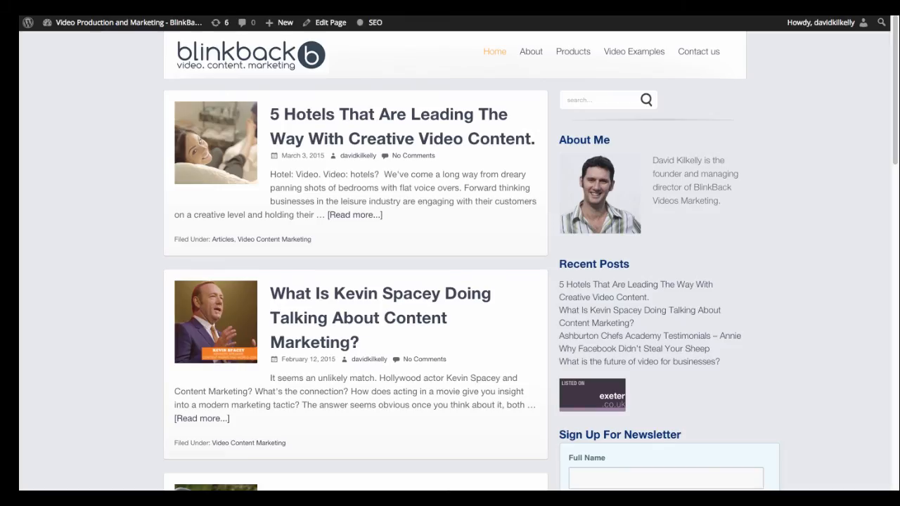
# Scroll the live blog to the Sign Up For Newsletter form with Full Name, Email and Subscribe.
pyautogui.scroll(-3)
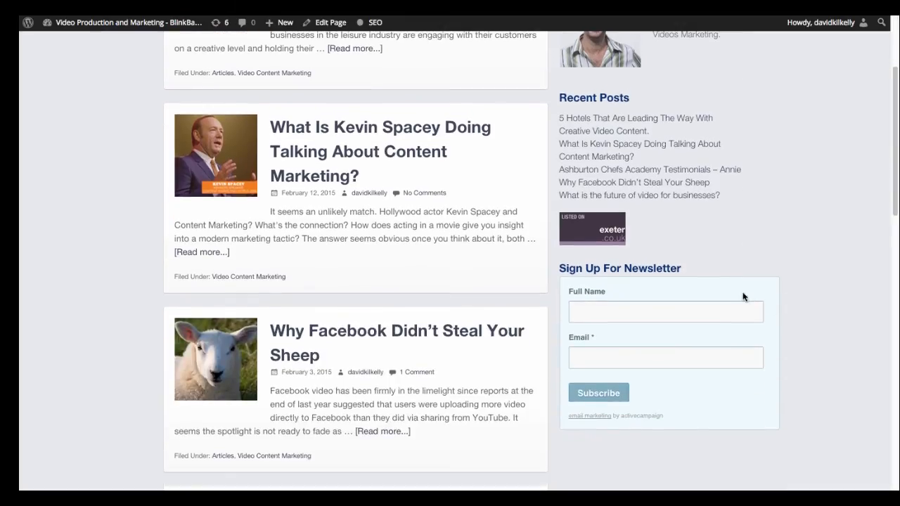
pyautogui.moveTo(666, 392)
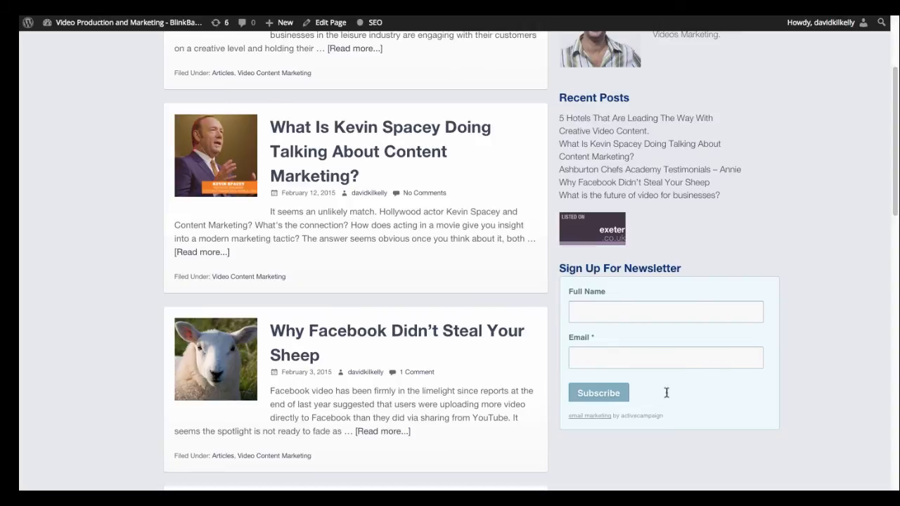
pyautogui.moveTo(665, 312)
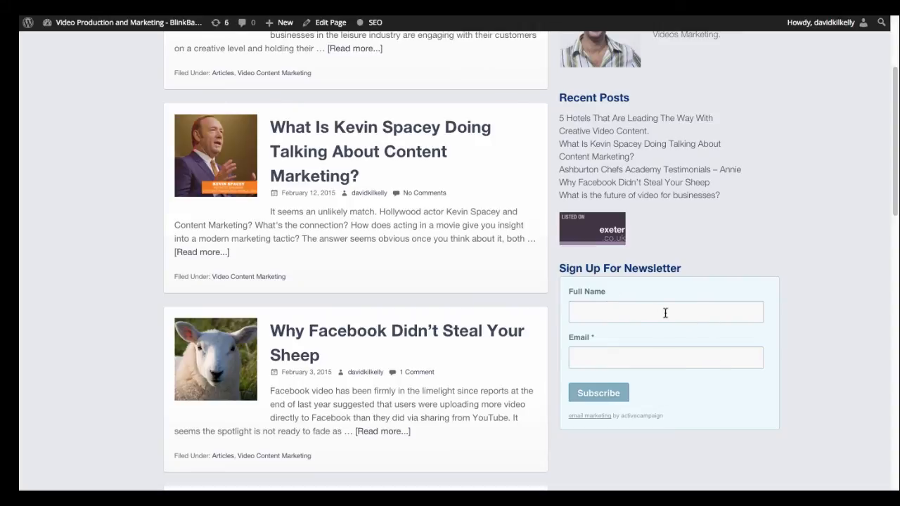
pyautogui.moveTo(688, 312)
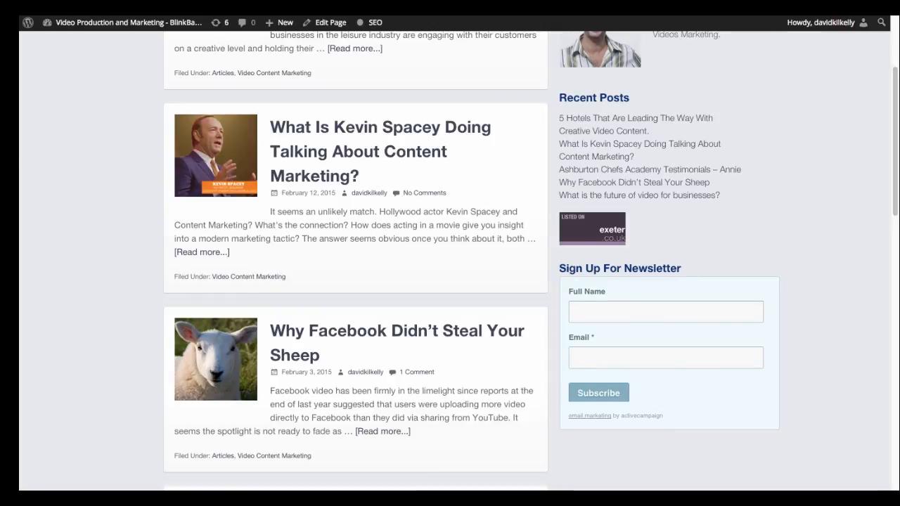
pyautogui.moveTo(31, 225)
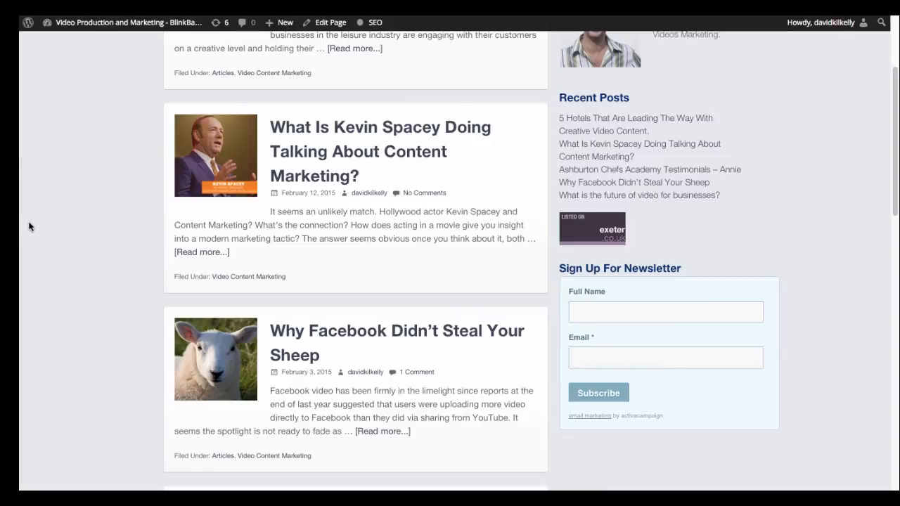